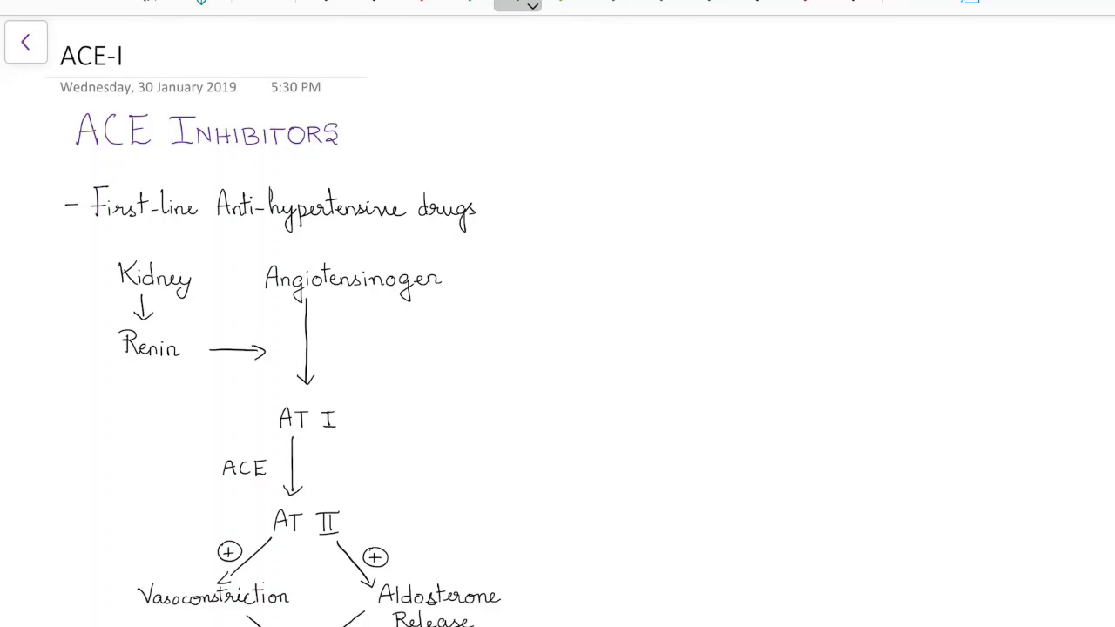
# Draw a green underline beneath 'ACE Inhibitors' and 'First-line Anti-hypertensive drugs'.
pyautogui.moveTo(97, 164); pyautogui.dragTo(329, 161)
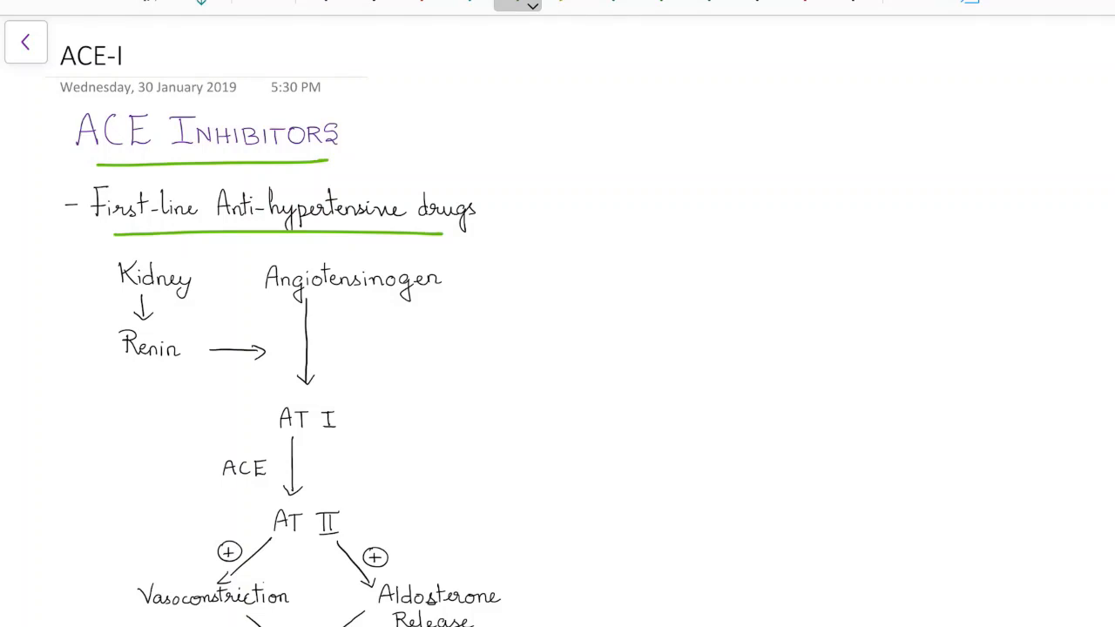
# Underline Renin, Angiotensinogen, AT I, and ACE with raised BP in green.
pyautogui.scroll(-3)
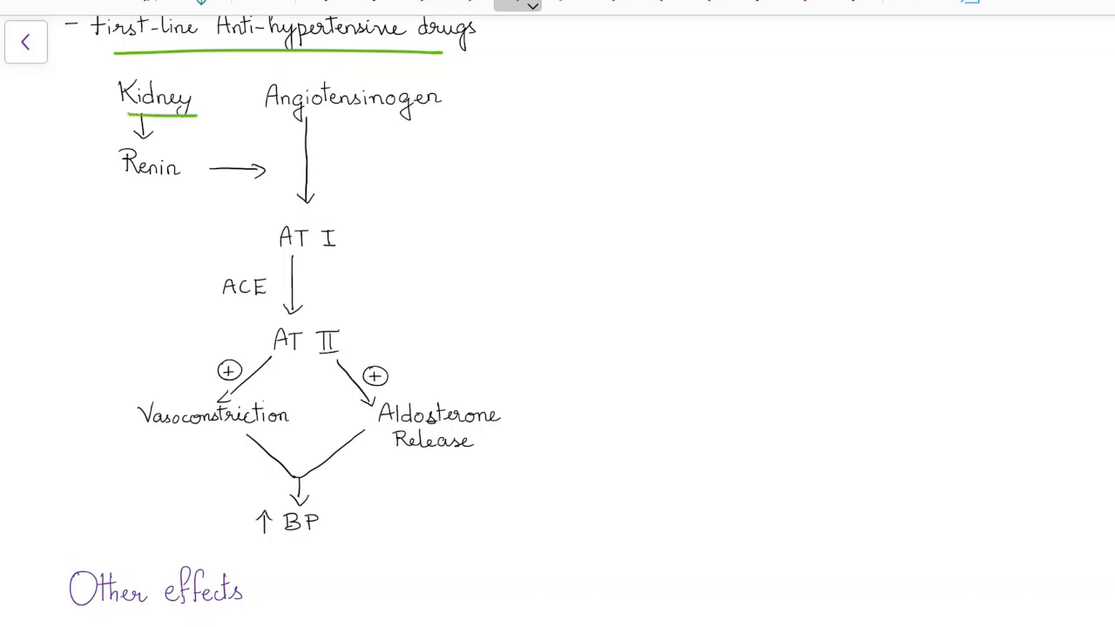
pyautogui.moveTo(128, 187); pyautogui.dragTo(174, 185)
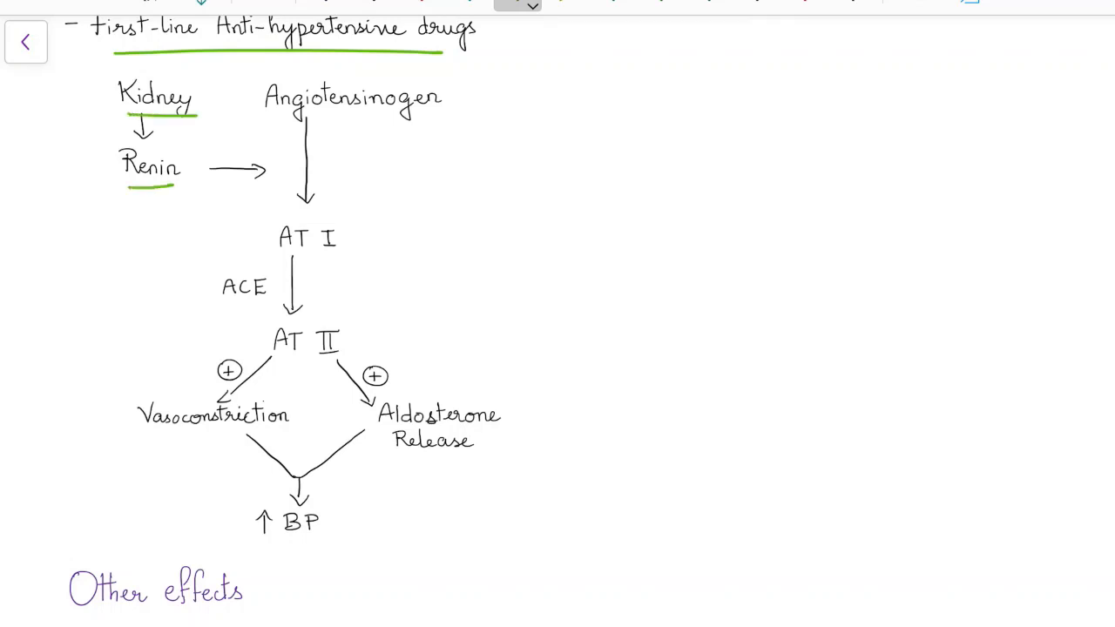
pyautogui.moveTo(277, 119); pyautogui.dragTo(422, 116)
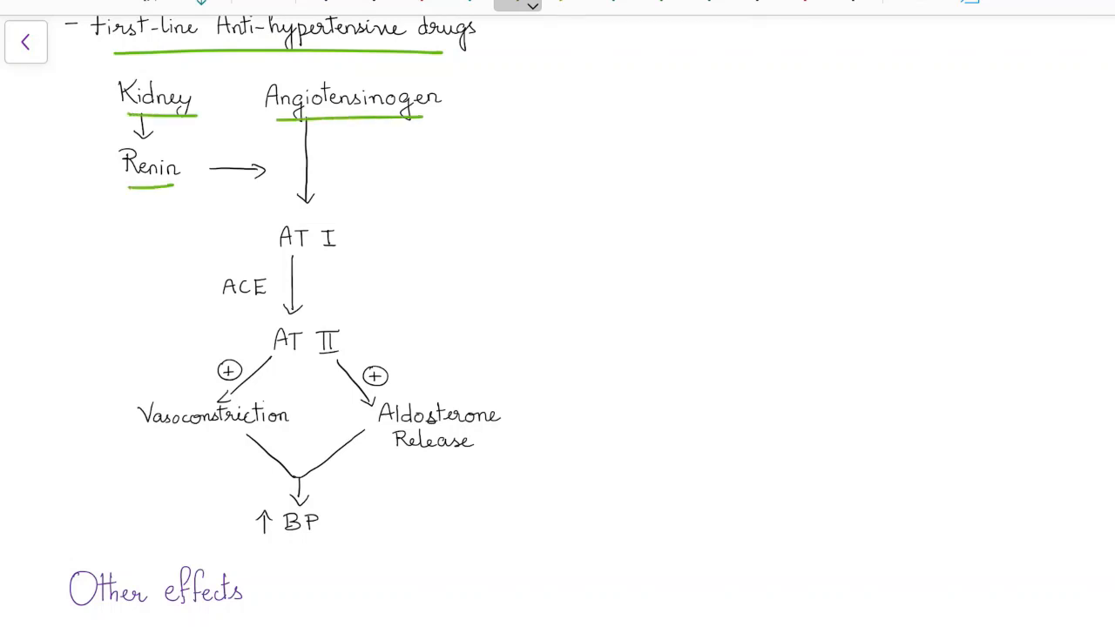
pyautogui.moveTo(280, 257); pyautogui.dragTo(345, 257)
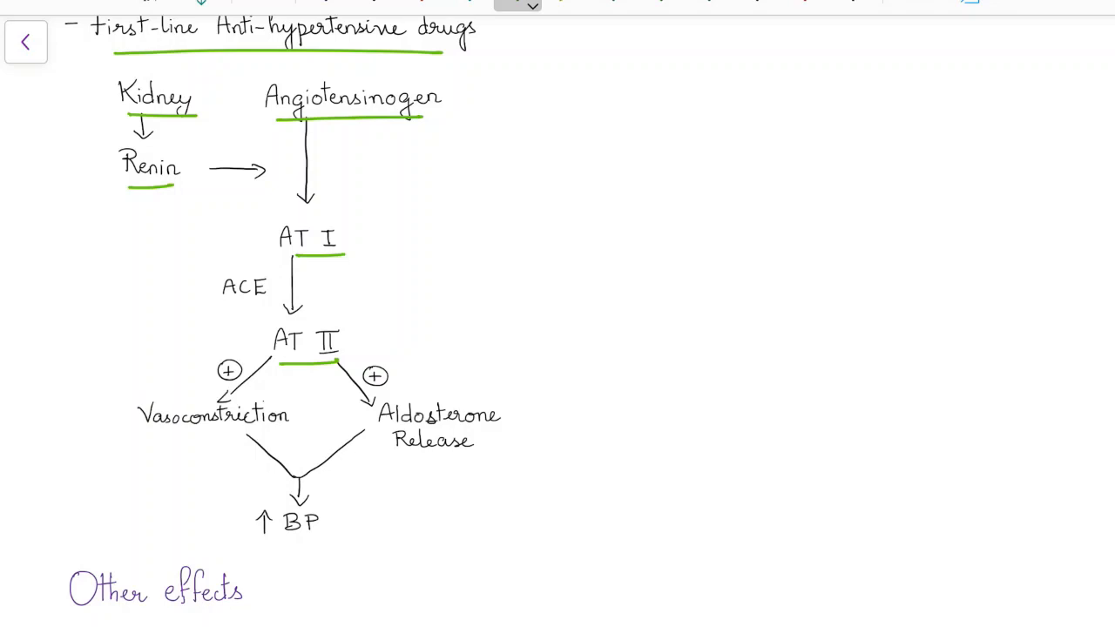
pyautogui.moveTo(219, 304); pyautogui.dragTo(268, 303)
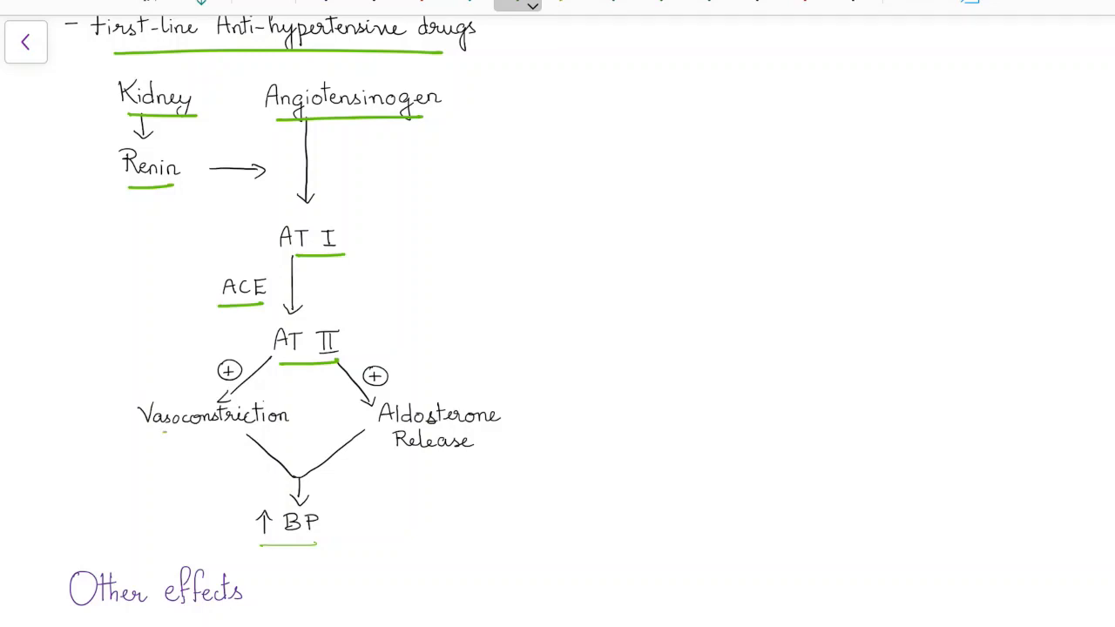
# Underline Vasoconstriction and Aldosterone Release, then mark ACE with a red arrow and cross.
pyautogui.moveTo(157, 431); pyautogui.dragTo(275, 431)
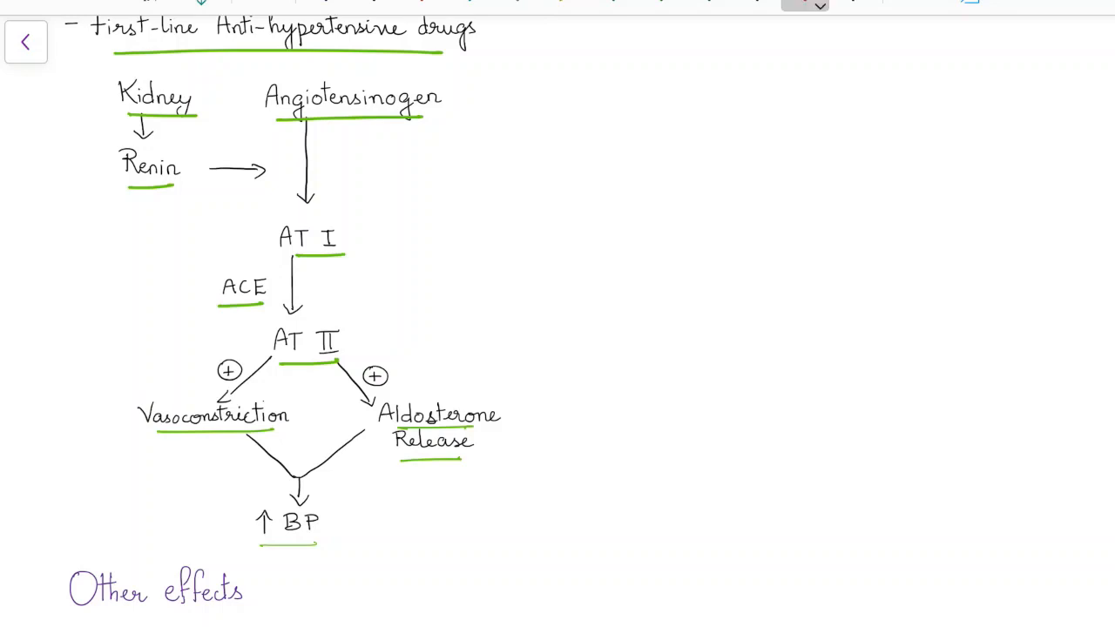
pyautogui.moveTo(339, 285); pyautogui.dragTo(305, 286)
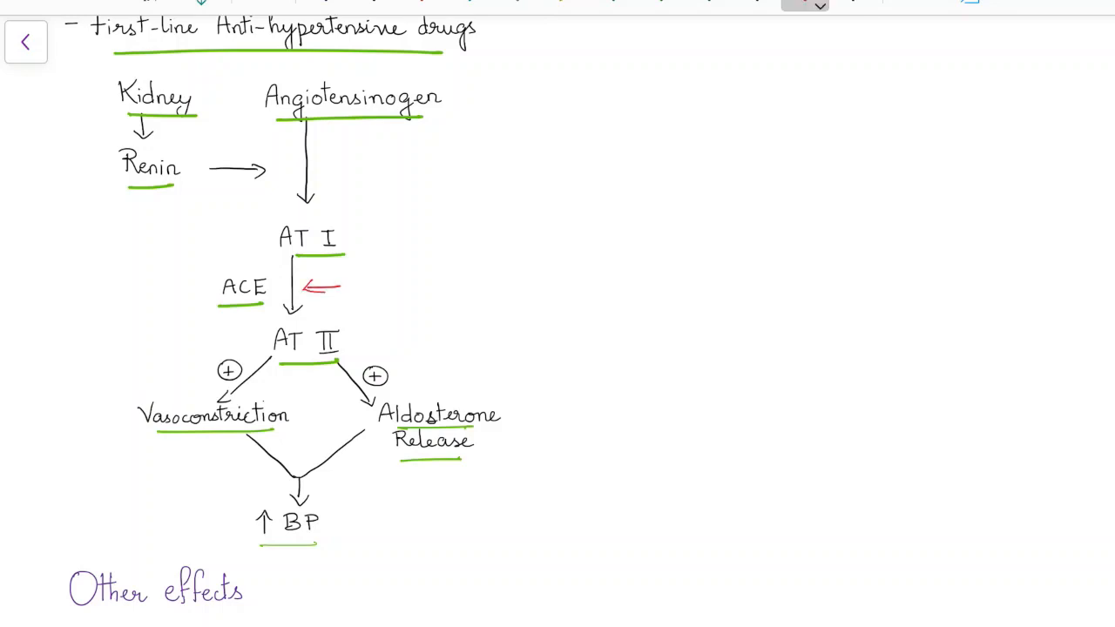
pyautogui.moveTo(216, 305); pyautogui.dragTo(292, 277)
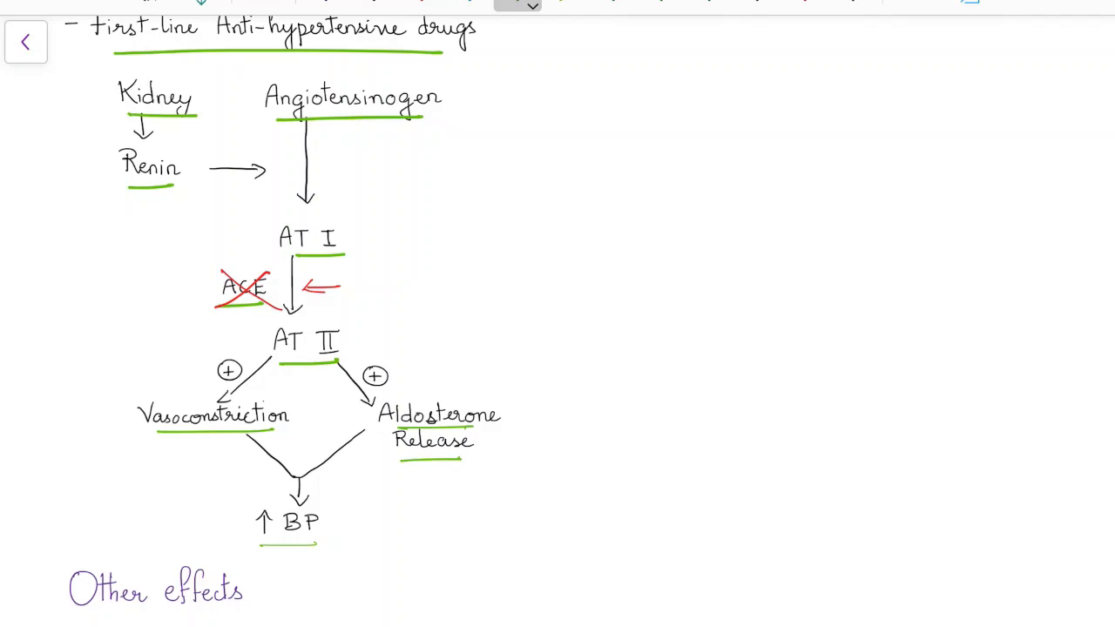
# Underline Other effects, bradykinin, vasodilator PGs and hypertrophy in green, ticking the bullets.
pyautogui.scroll(-3)
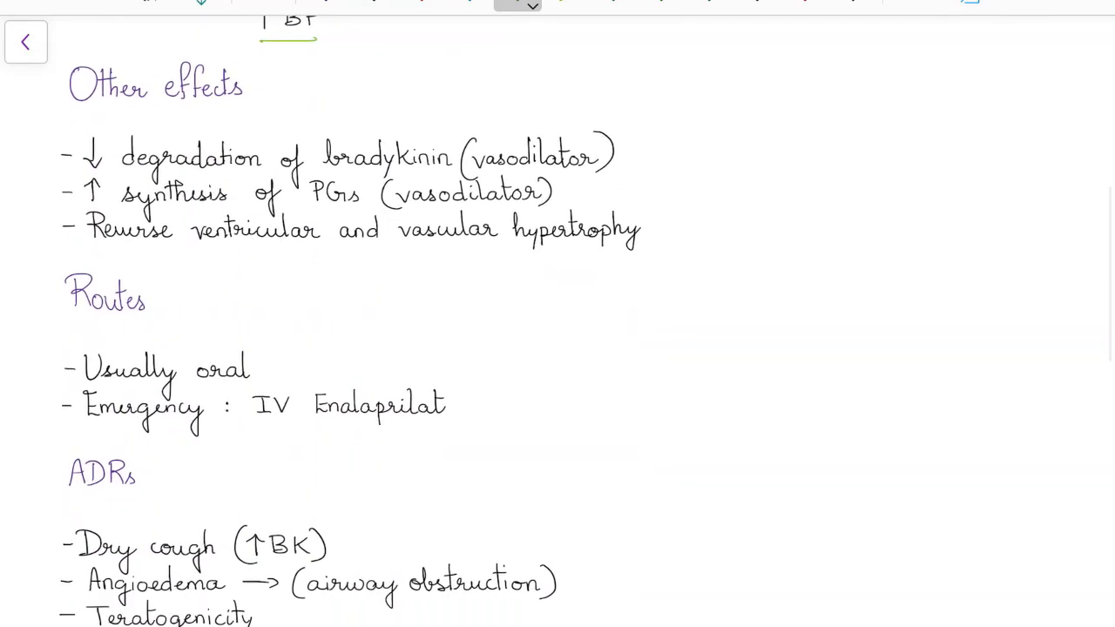
pyautogui.moveTo(101, 111); pyautogui.dragTo(241, 109)
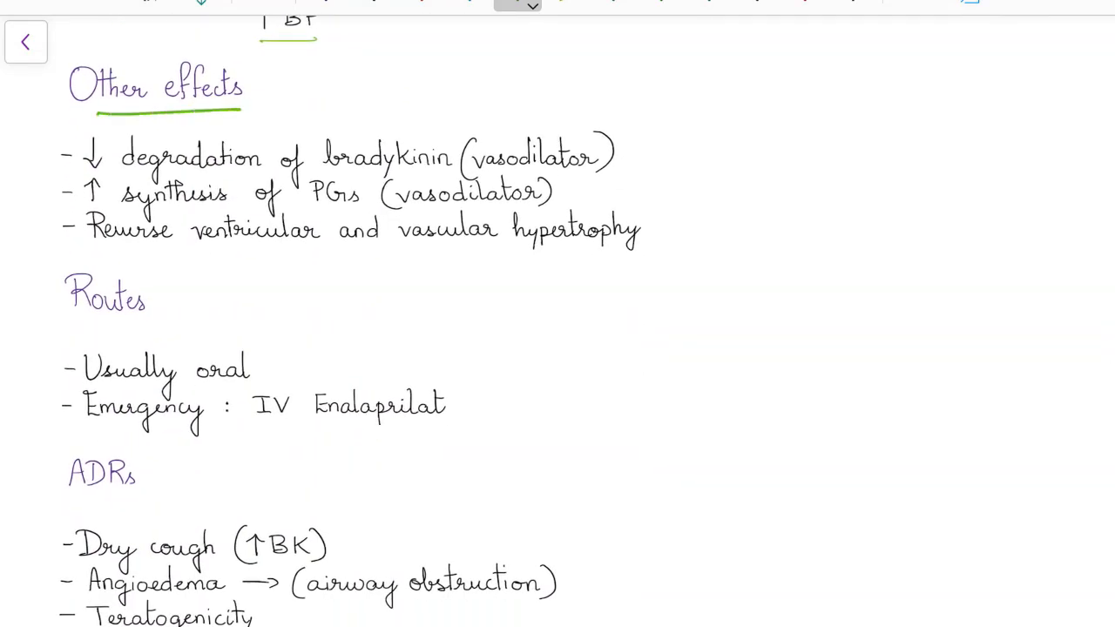
pyautogui.moveTo(61, 150); pyautogui.dragTo(83, 148)
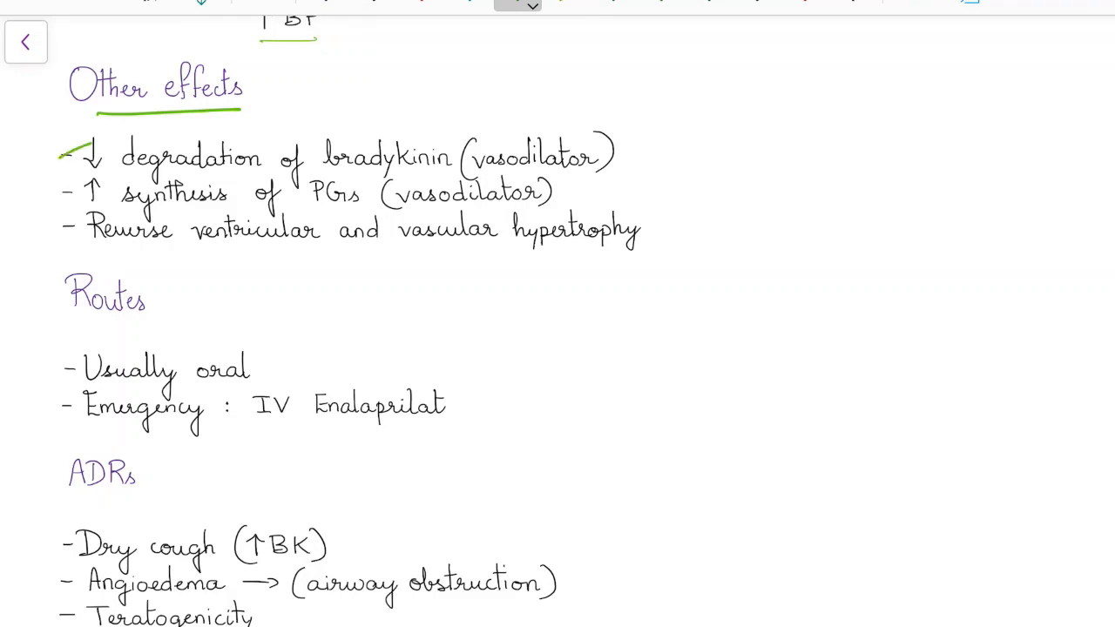
pyautogui.moveTo(340, 175); pyautogui.dragTo(440, 175)
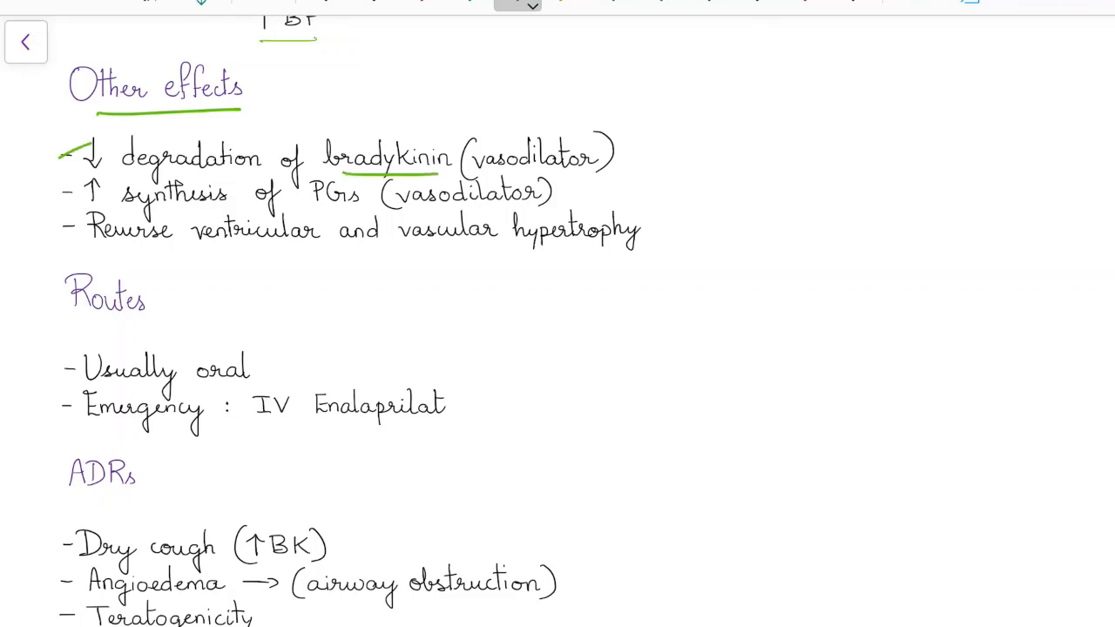
pyautogui.moveTo(488, 178); pyautogui.dragTo(587, 179)
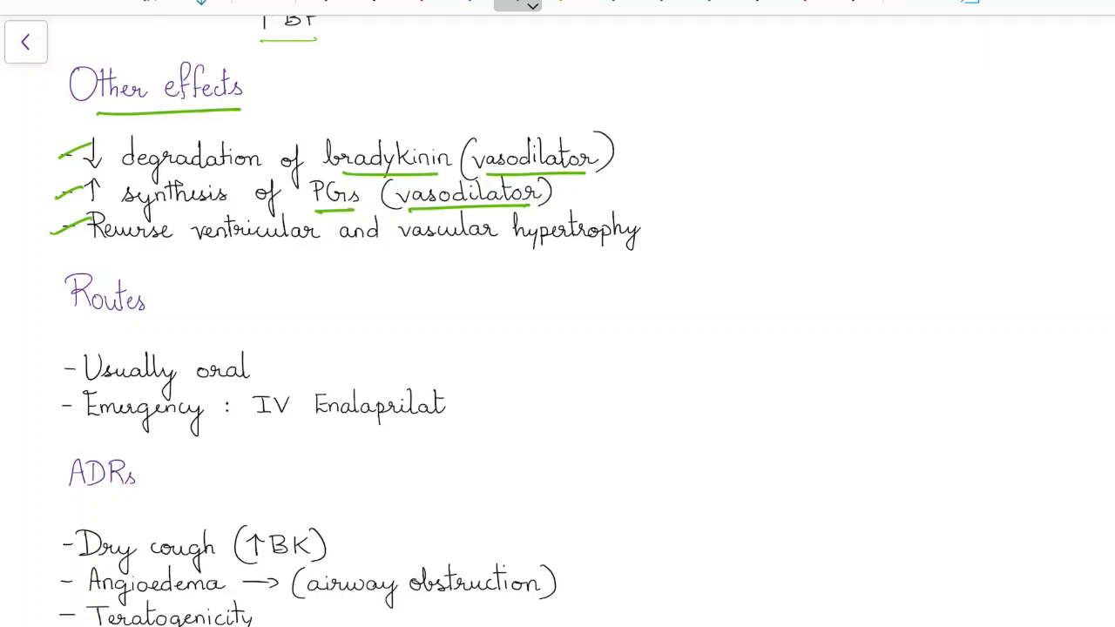
pyautogui.moveTo(222, 254); pyautogui.dragTo(596, 251)
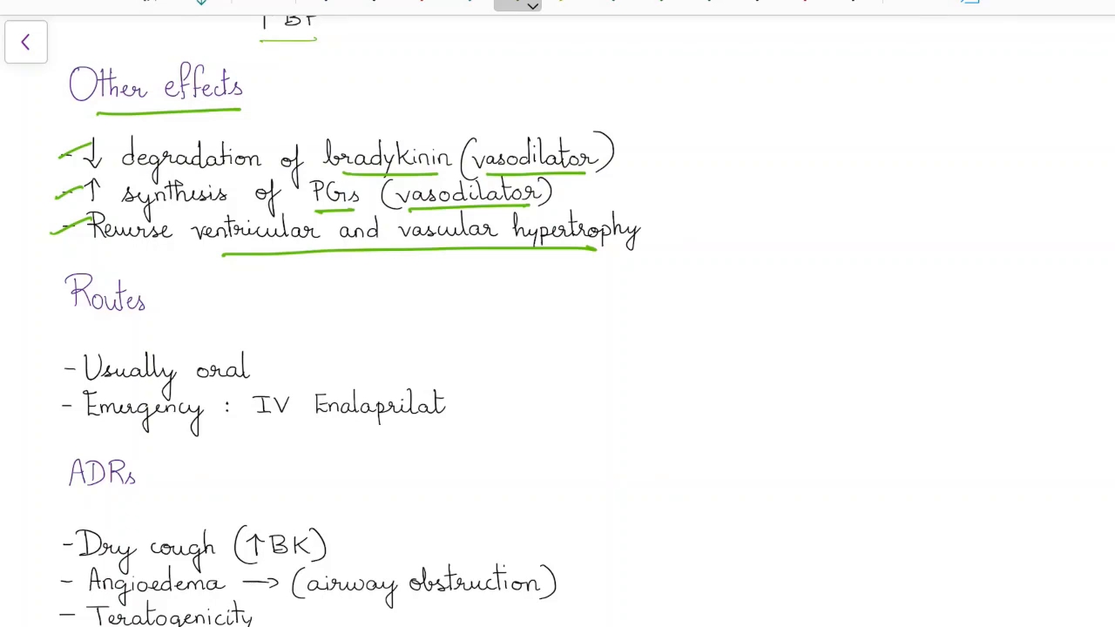
# Underline Routes, Usually oral, Emergency and IV Enalaprilat in green.
pyautogui.moveTo(77, 322); pyautogui.dragTo(148, 320)
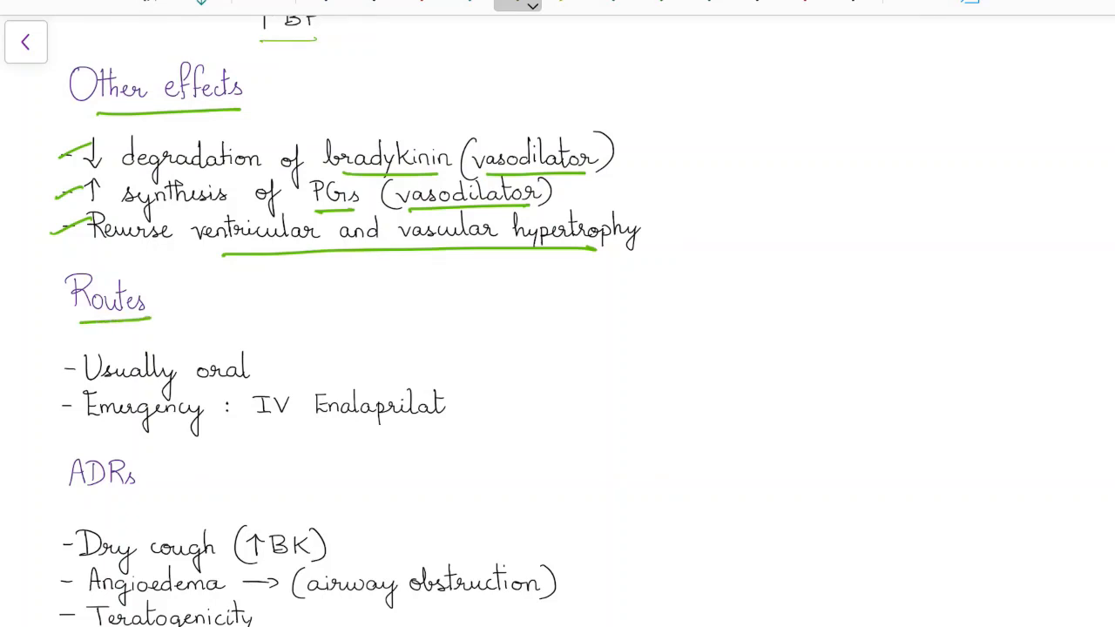
pyautogui.moveTo(87, 386); pyautogui.dragTo(244, 385)
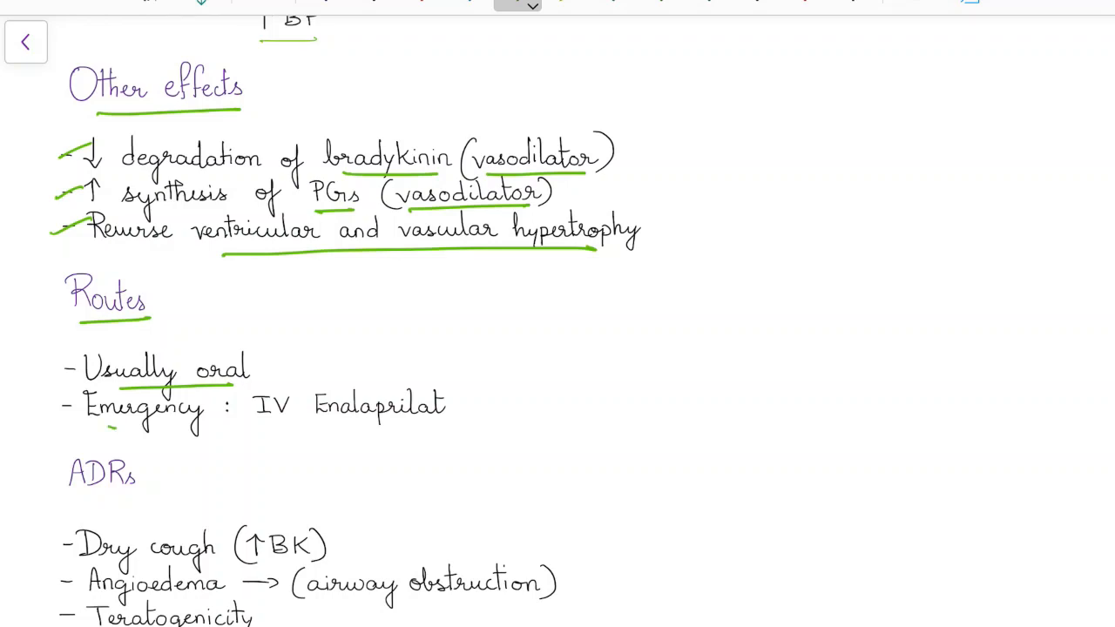
pyautogui.moveTo(108, 427); pyautogui.dragTo(179, 422)
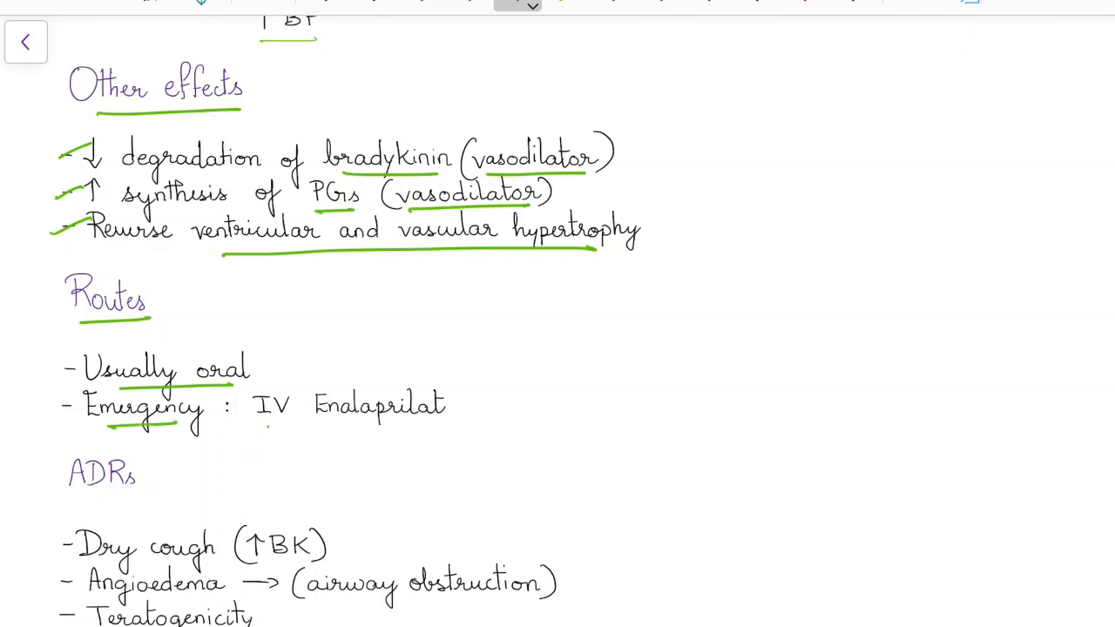
pyautogui.moveTo(261, 427); pyautogui.dragTo(405, 422)
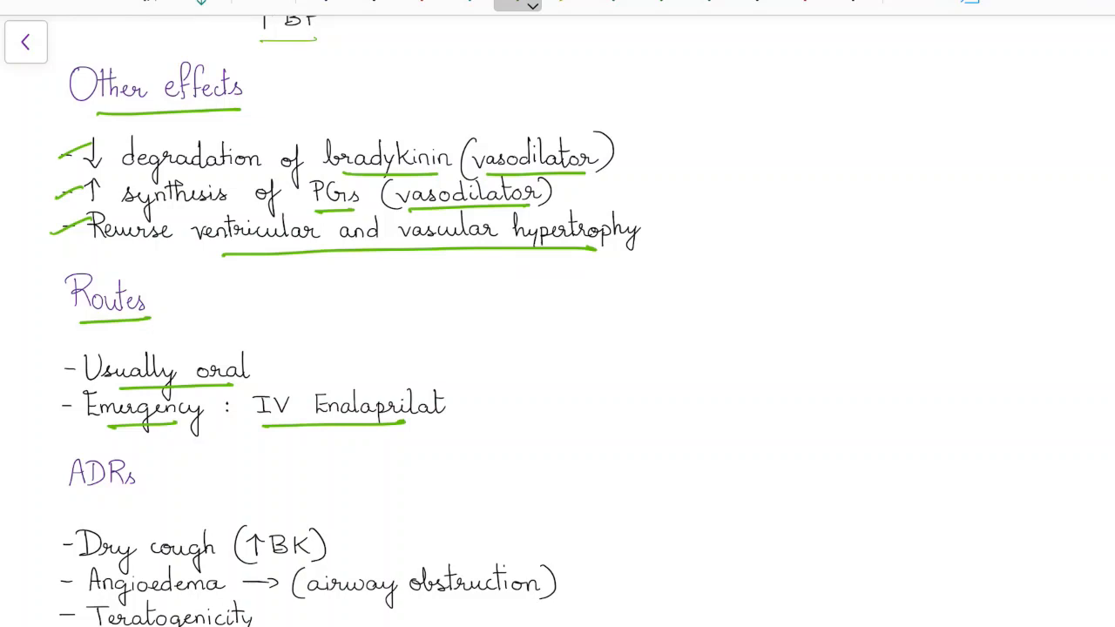
# Underline ADRs, Dry cough, ↑BK, Angioedema and airway obstruction in green.
pyautogui.scroll(-3)
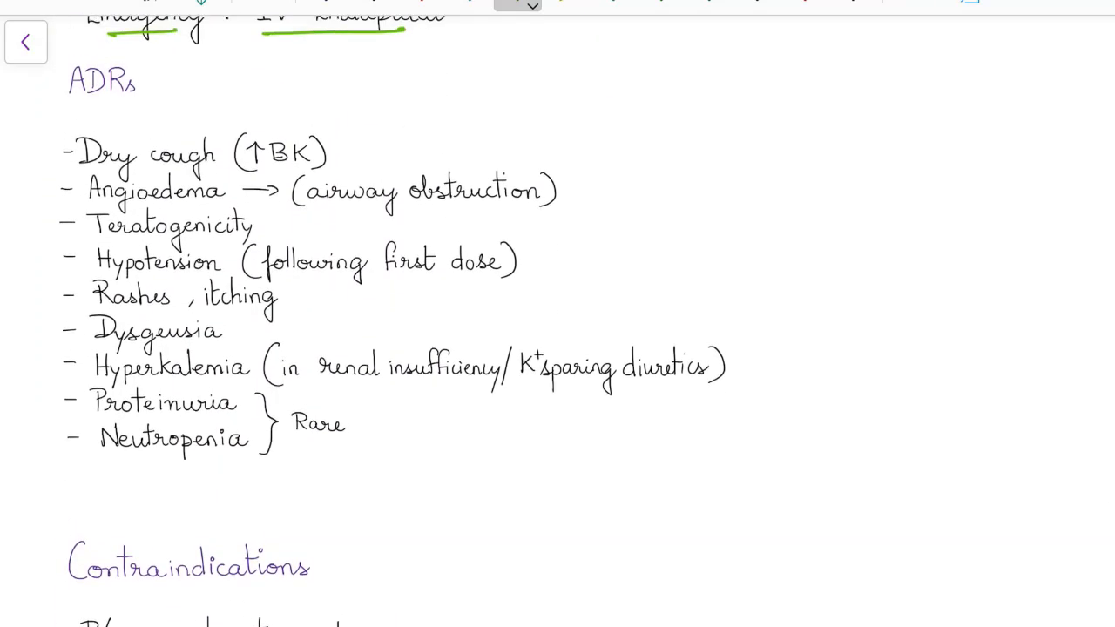
pyautogui.moveTo(78, 106); pyautogui.dragTo(148, 103)
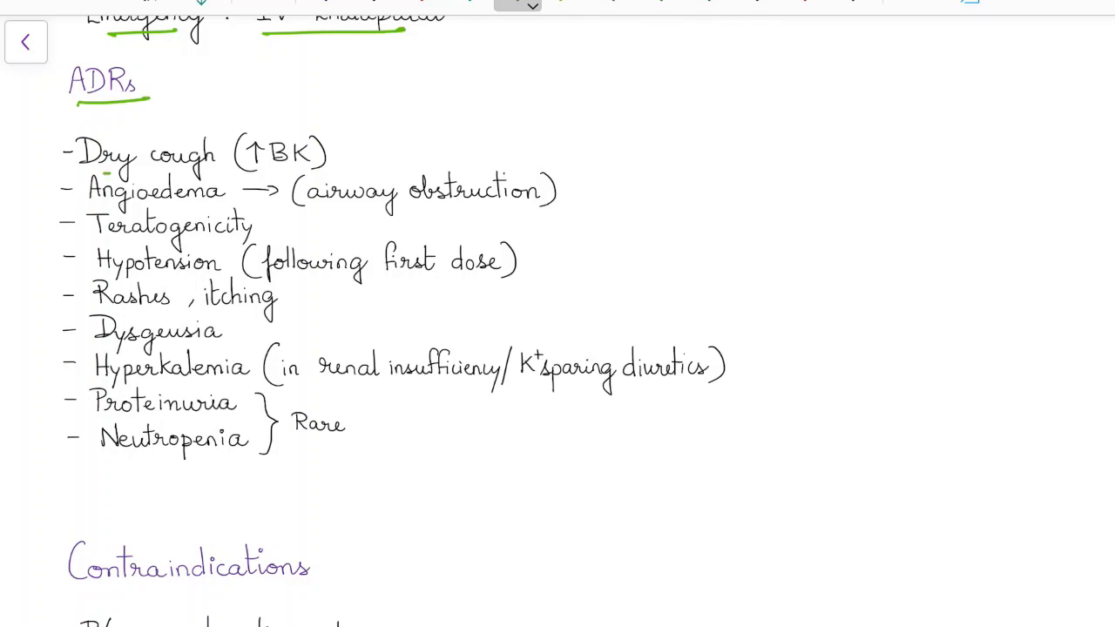
pyautogui.moveTo(79, 171); pyautogui.dragTo(196, 168)
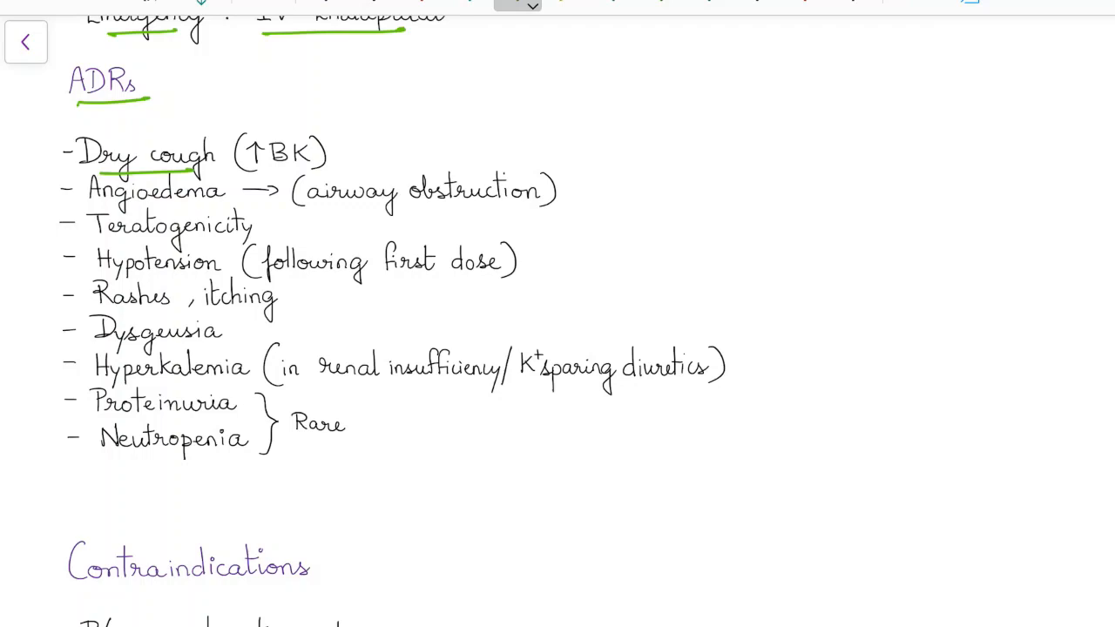
pyautogui.moveTo(255, 172); pyautogui.dragTo(312, 169)
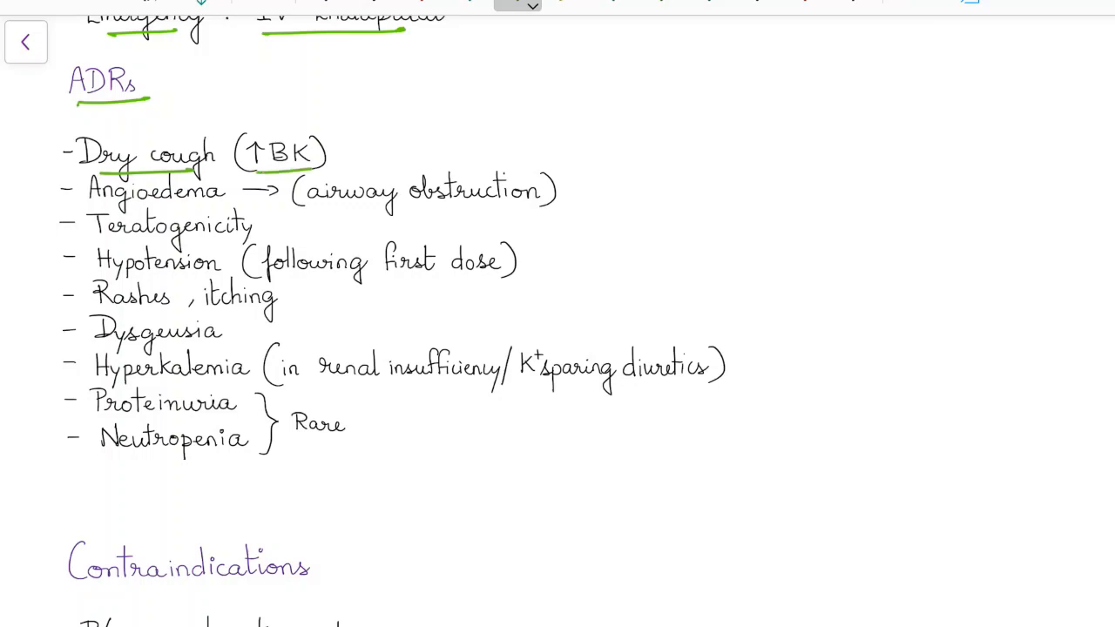
pyautogui.moveTo(91, 206); pyautogui.dragTo(198, 207)
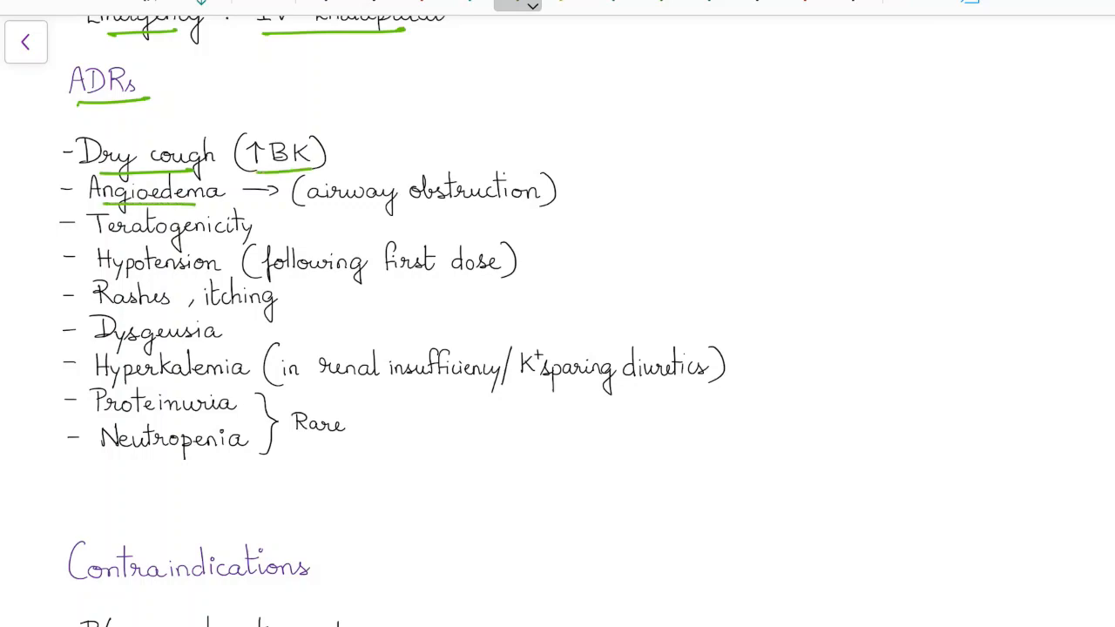
pyautogui.moveTo(329, 211); pyautogui.dragTo(520, 209)
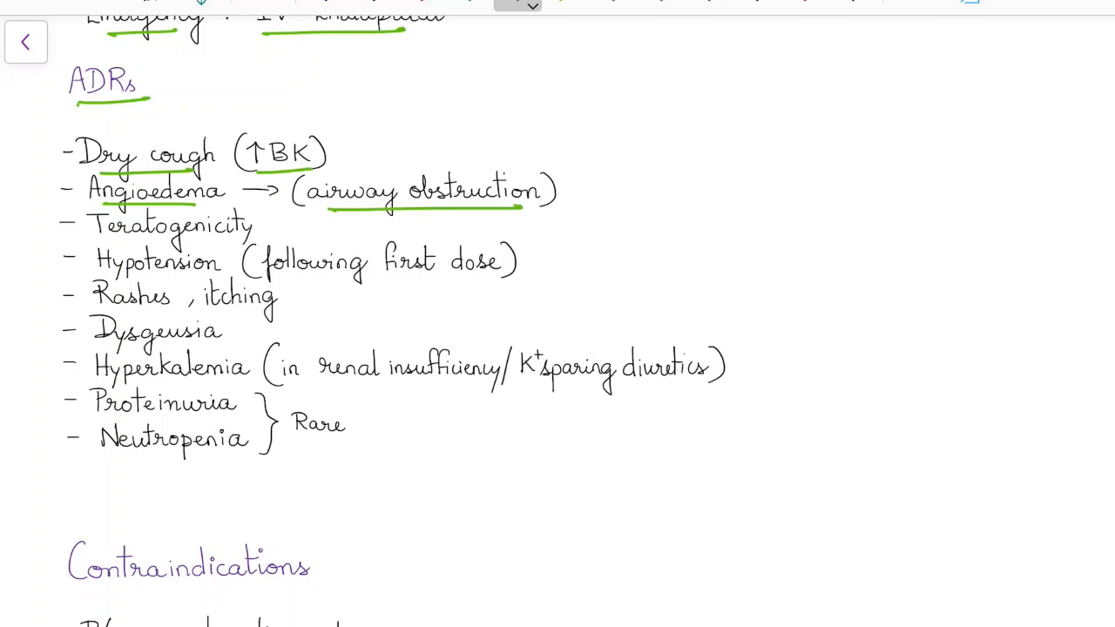
# Underline Teratogenicity, Rashes/itching, renal insufficiency, sparing diuretics and Neutropenia in green.
pyautogui.moveTo(122, 242); pyautogui.dragTo(232, 237)
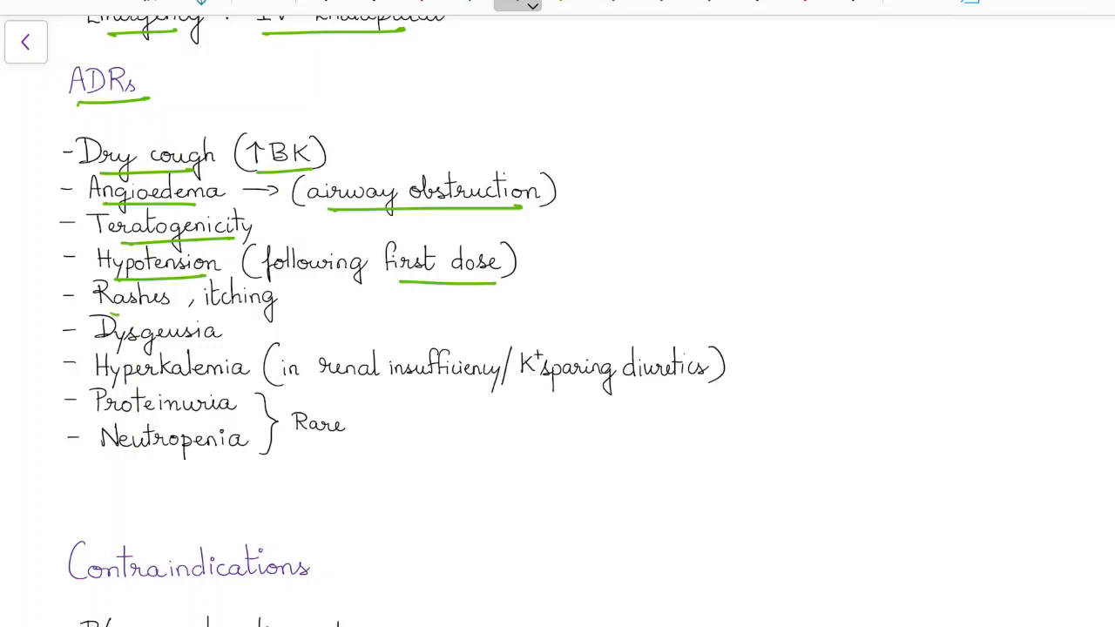
pyautogui.moveTo(109, 313); pyautogui.dragTo(259, 313)
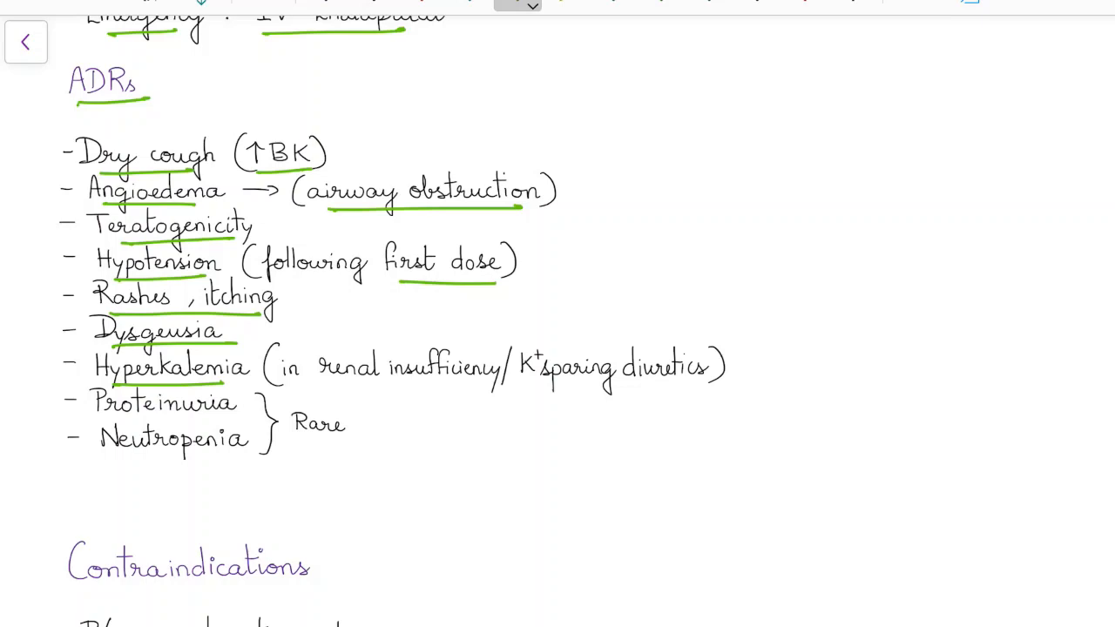
pyautogui.moveTo(342, 383); pyautogui.dragTo(497, 383)
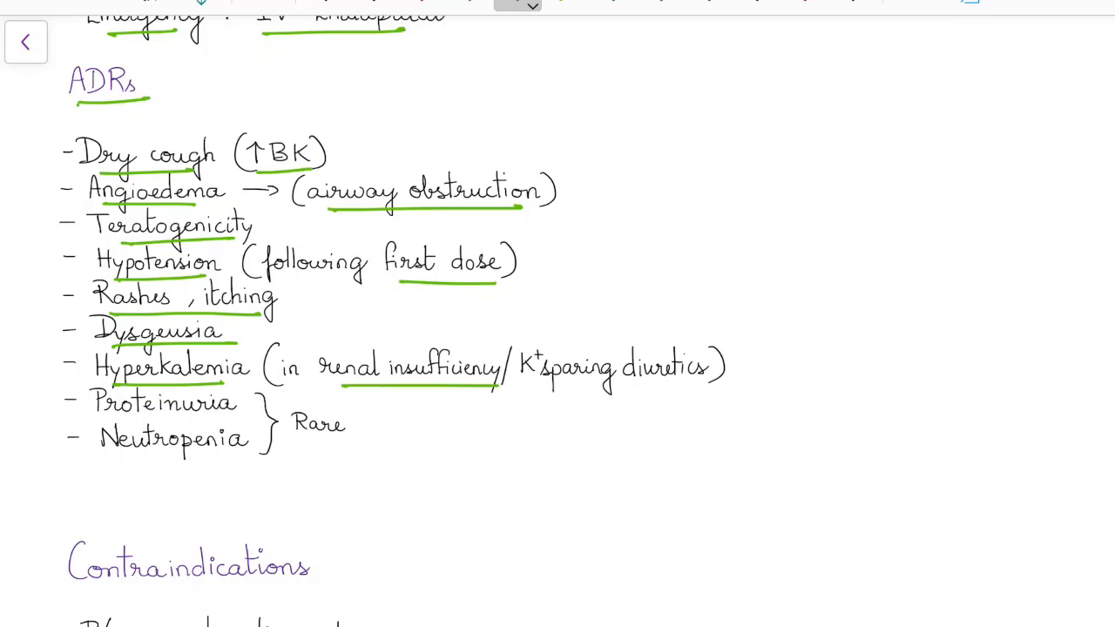
pyautogui.moveTo(527, 392); pyautogui.dragTo(692, 396)
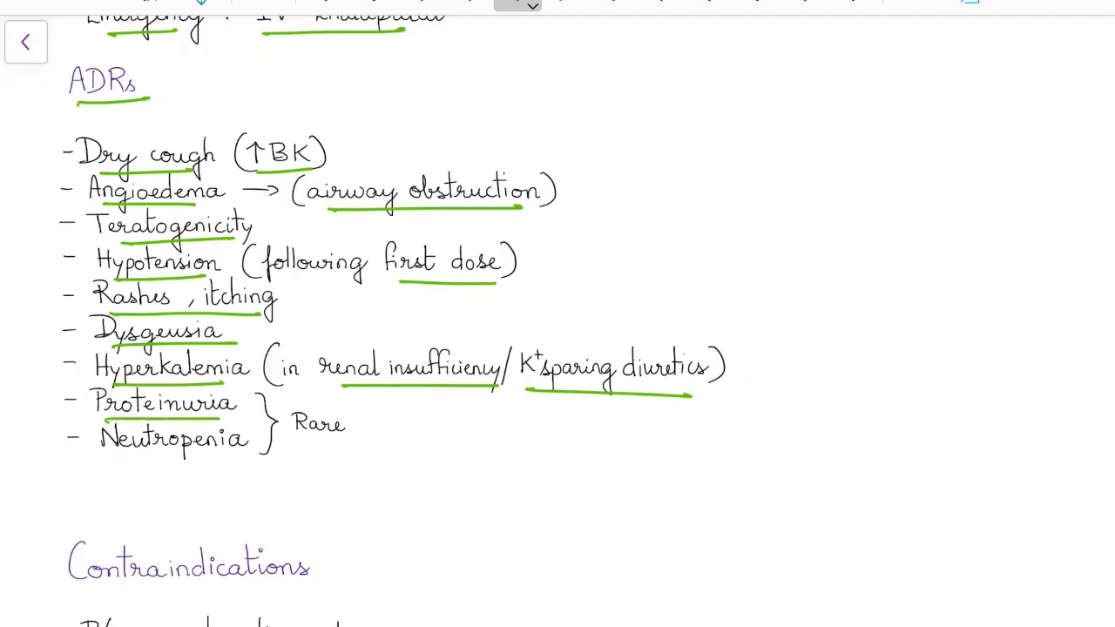
pyautogui.moveTo(109, 459); pyautogui.dragTo(230, 459)
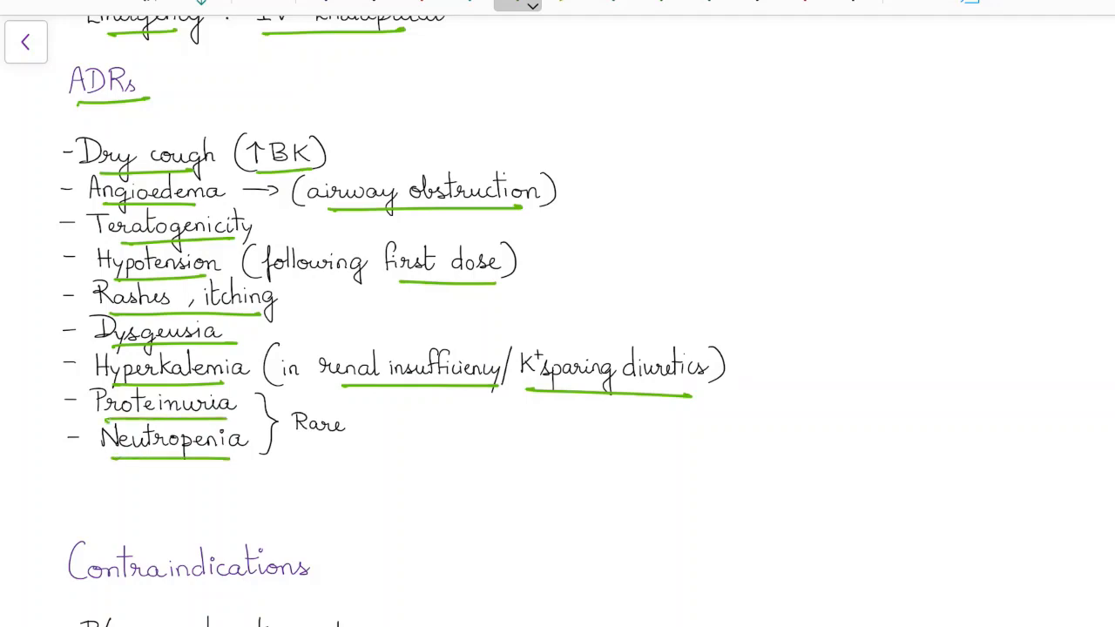
# Underline the Contraindications heading and renal artery stenosis in green.
pyautogui.scroll(-3)
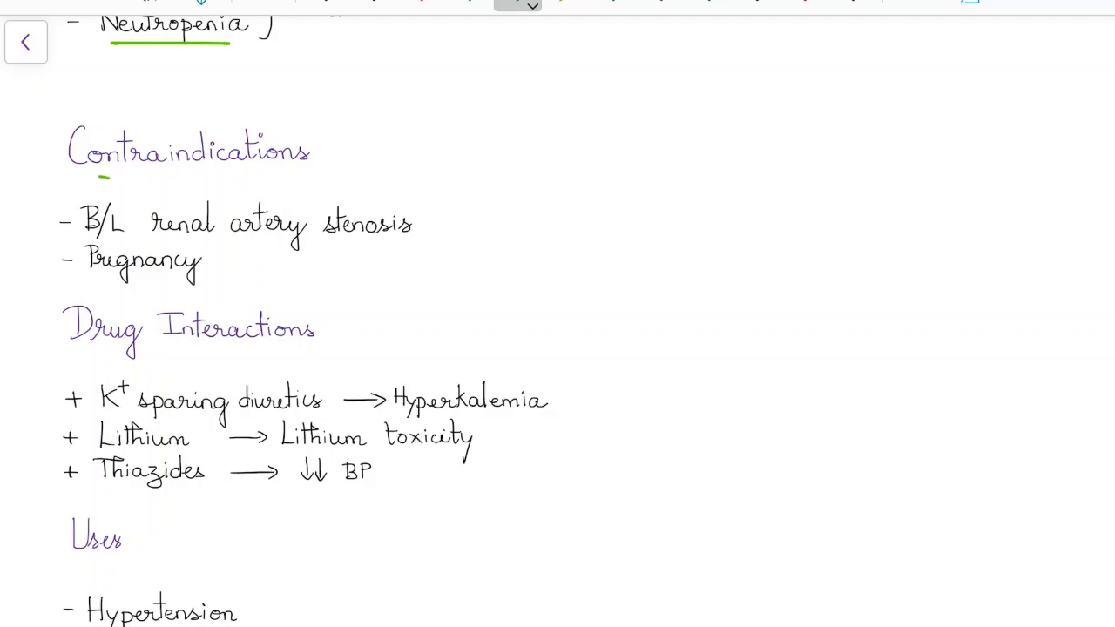
pyautogui.moveTo(96, 176); pyautogui.dragTo(300, 174)
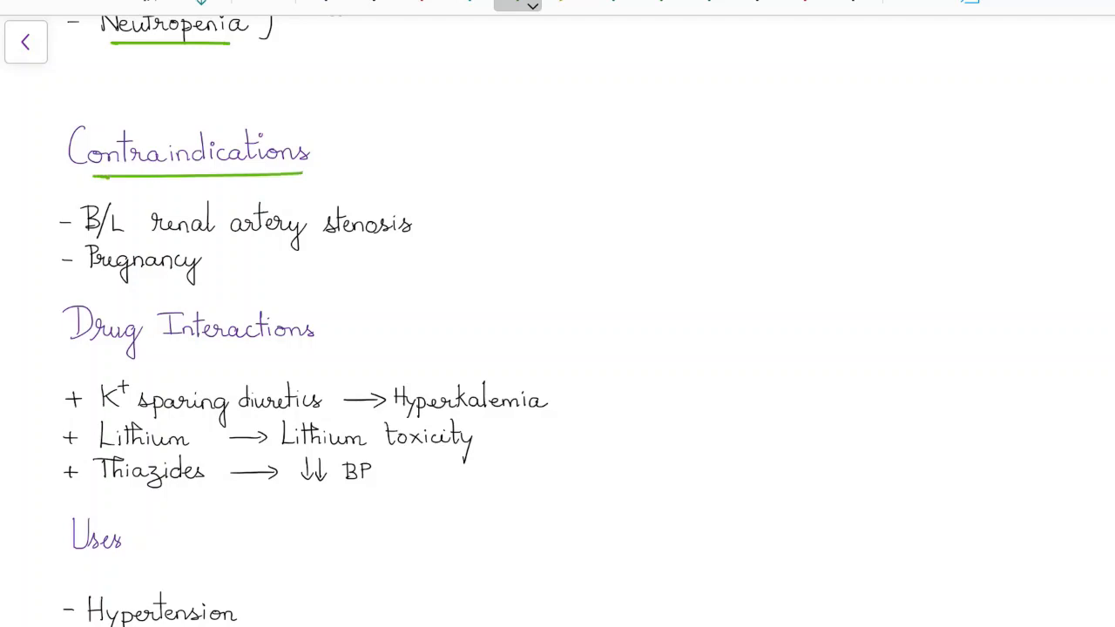
pyautogui.moveTo(131, 235); pyautogui.dragTo(231, 235)
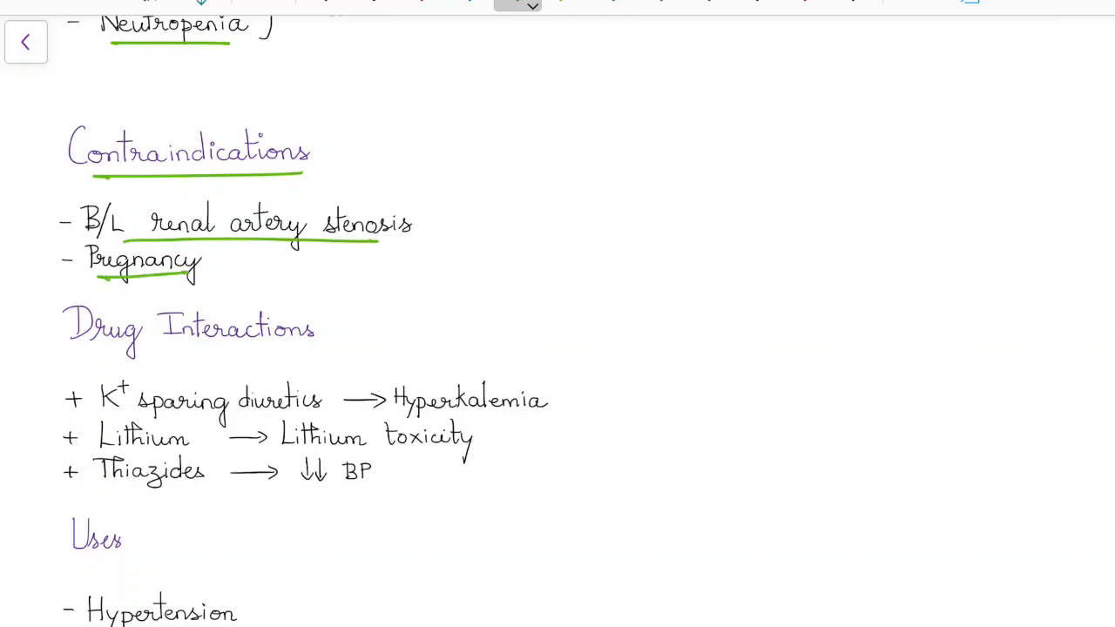
# Underline Drug Interactions, sparing diuretics, Hyperkalemia, Lithium and Lithium toxicity in green.
pyautogui.moveTo(78, 350); pyautogui.dragTo(299, 348)
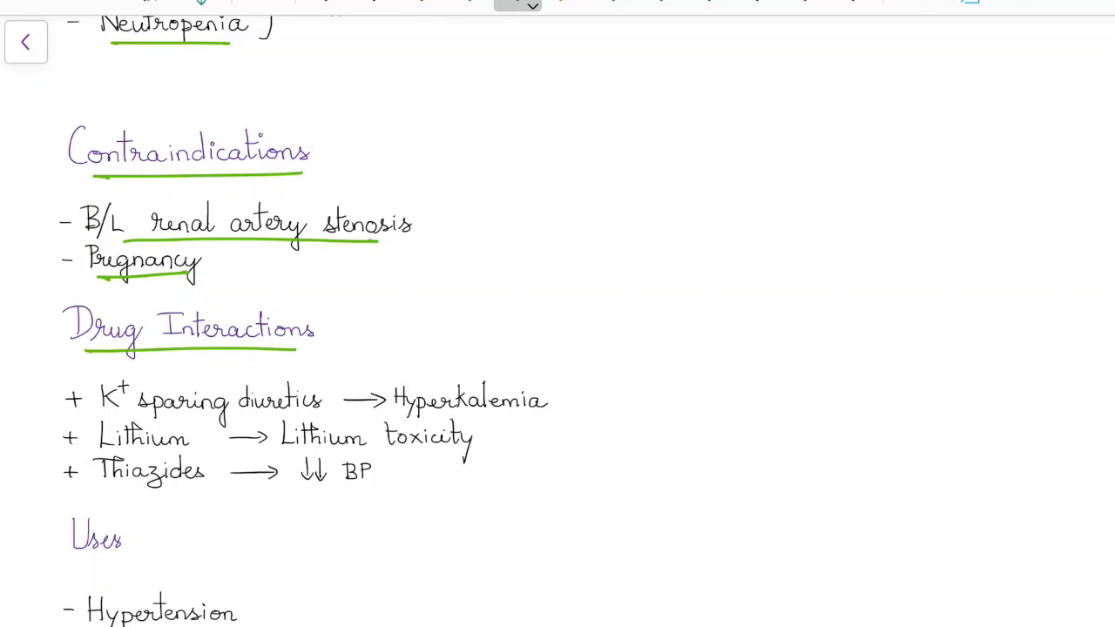
pyautogui.moveTo(122, 421); pyautogui.dragTo(303, 420)
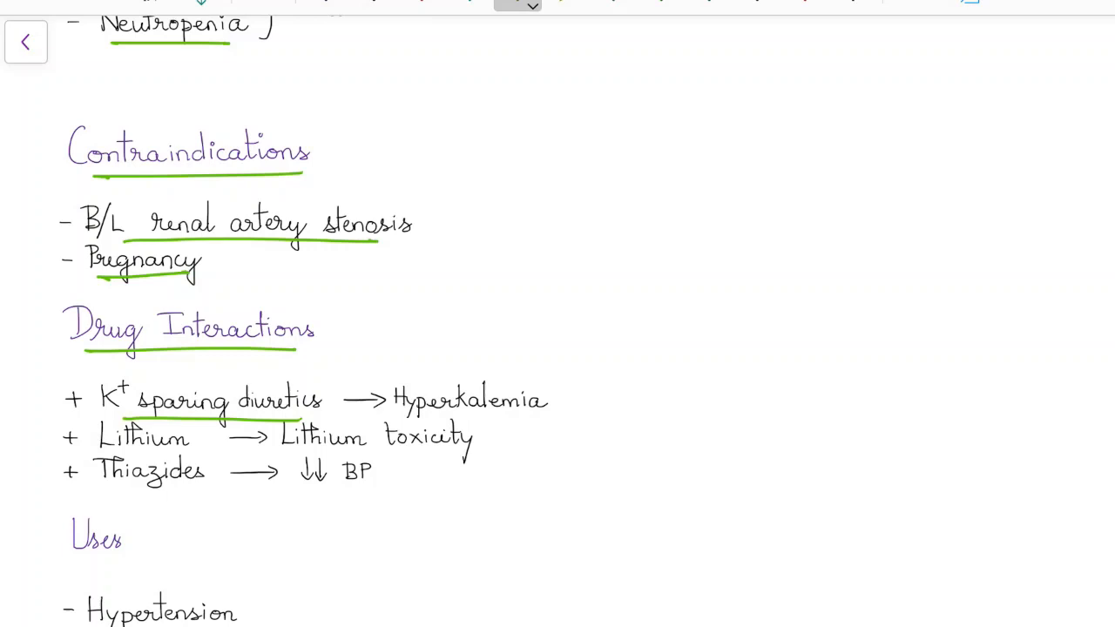
pyautogui.moveTo(398, 416); pyautogui.dragTo(540, 422)
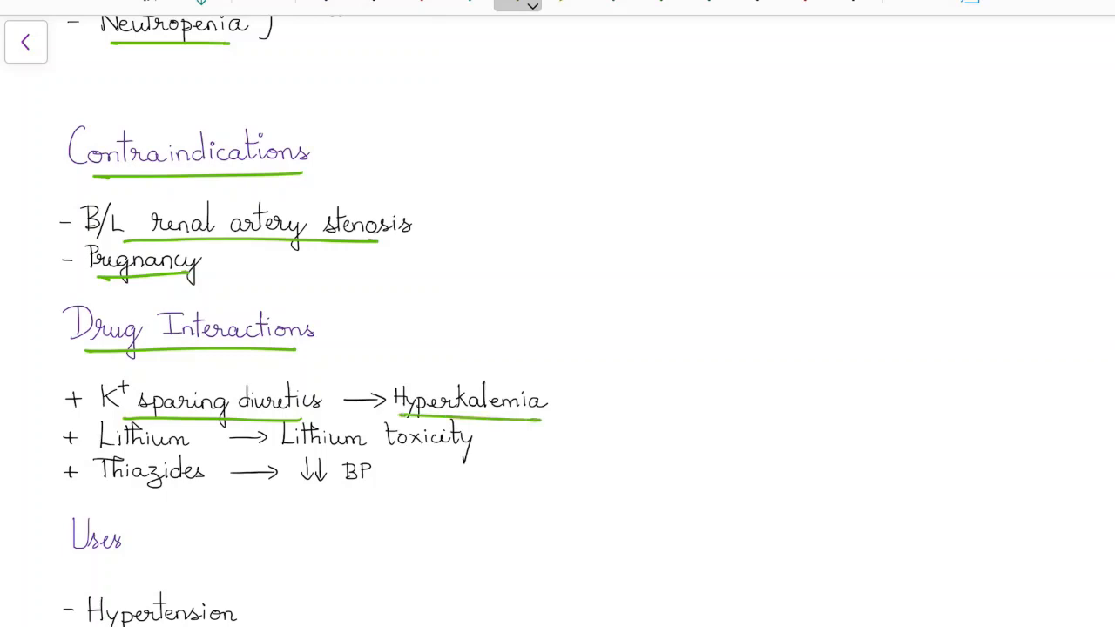
pyautogui.moveTo(102, 452); pyautogui.dragTo(168, 449)
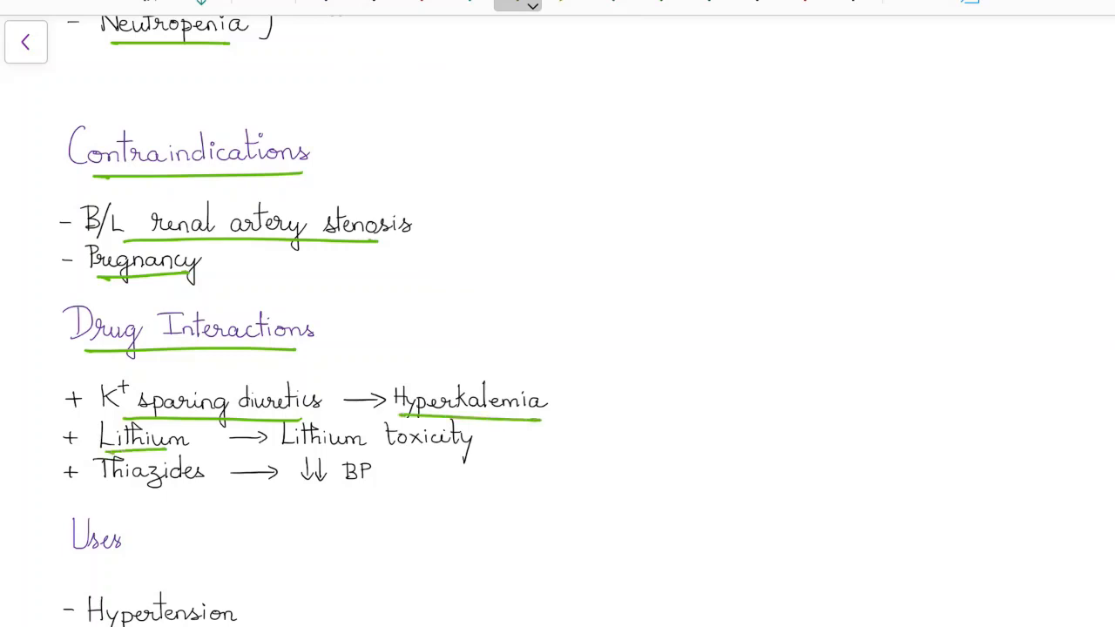
pyautogui.moveTo(287, 459); pyautogui.dragTo(471, 440)
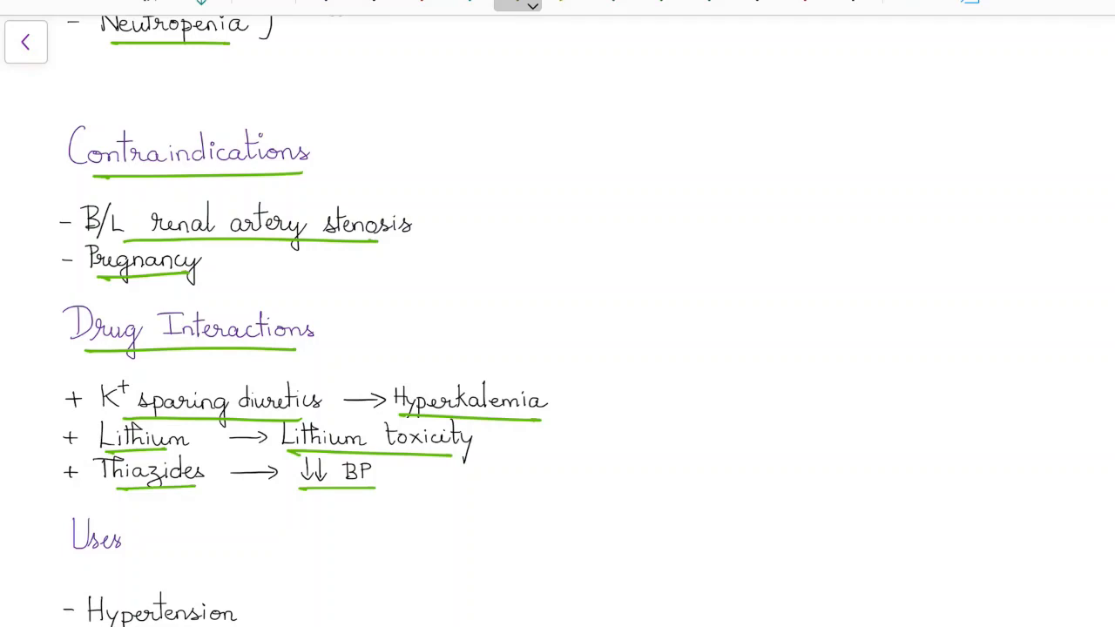
# Underline Uses, Diabetic nephropathy, Scleroderma renal crisis, Common Drugs and Captopril's food note.
pyautogui.scroll(-3)
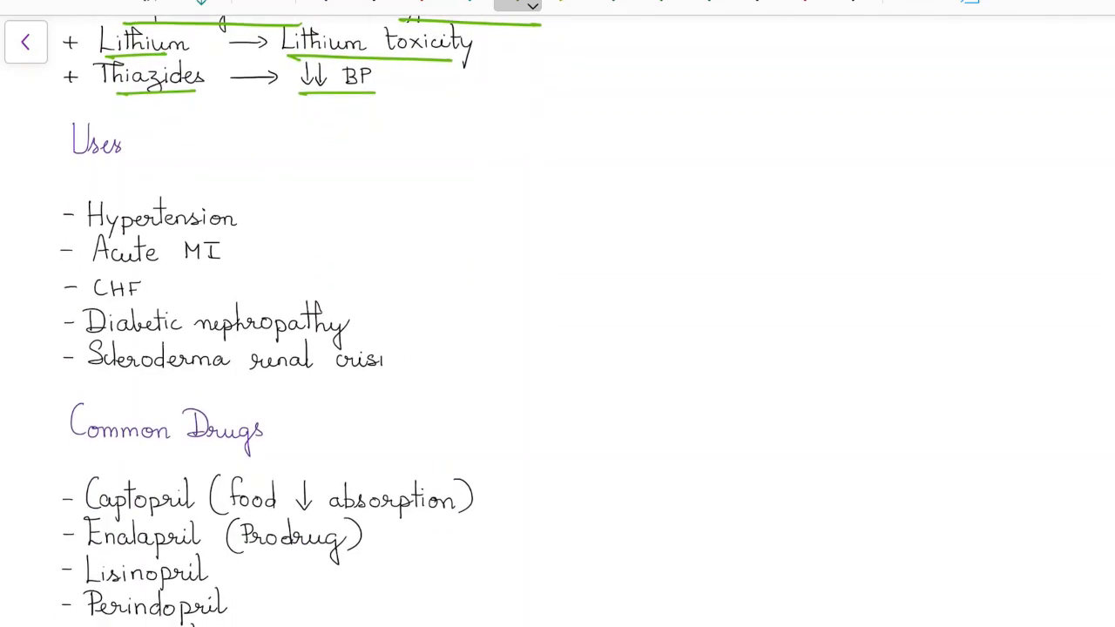
pyautogui.moveTo(78, 167); pyautogui.dragTo(122, 167)
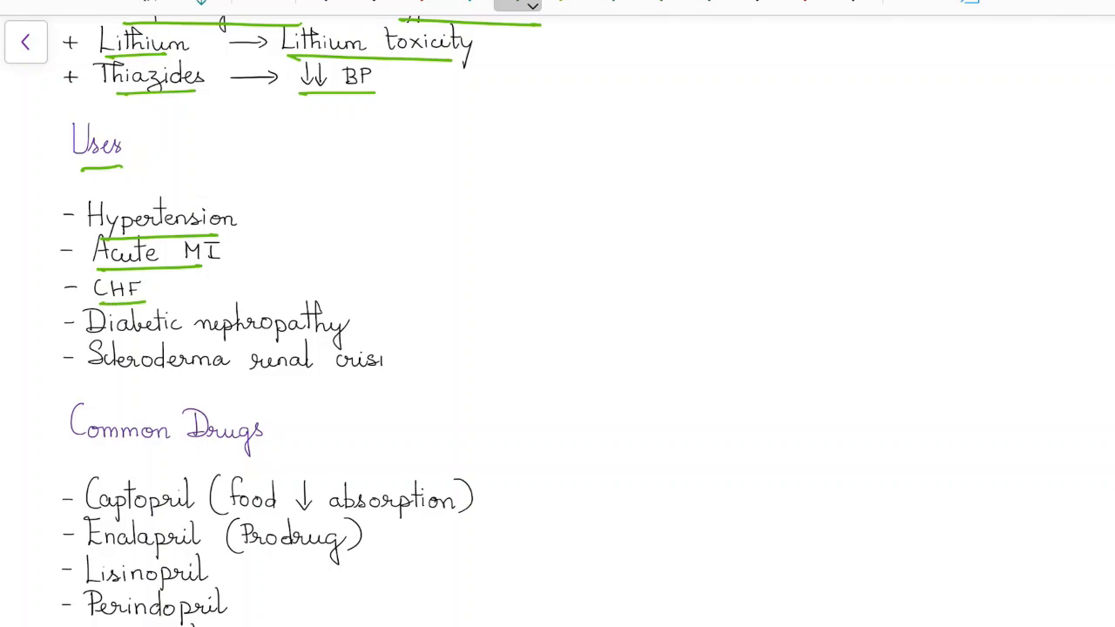
pyautogui.moveTo(115, 338); pyautogui.dragTo(320, 333)
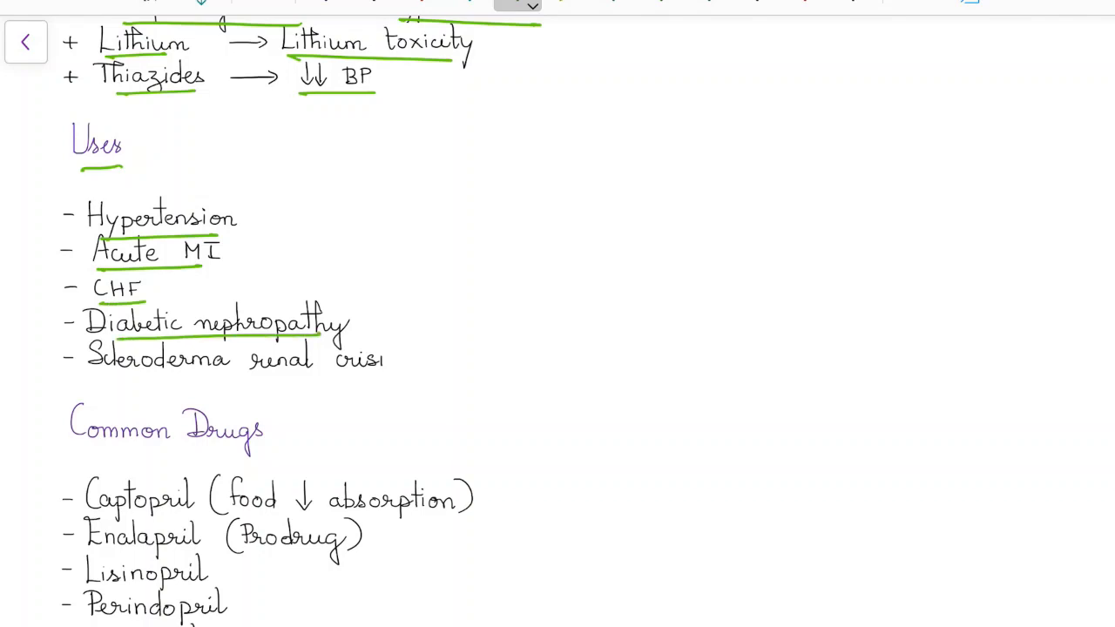
pyautogui.moveTo(101, 381); pyautogui.dragTo(392, 381)
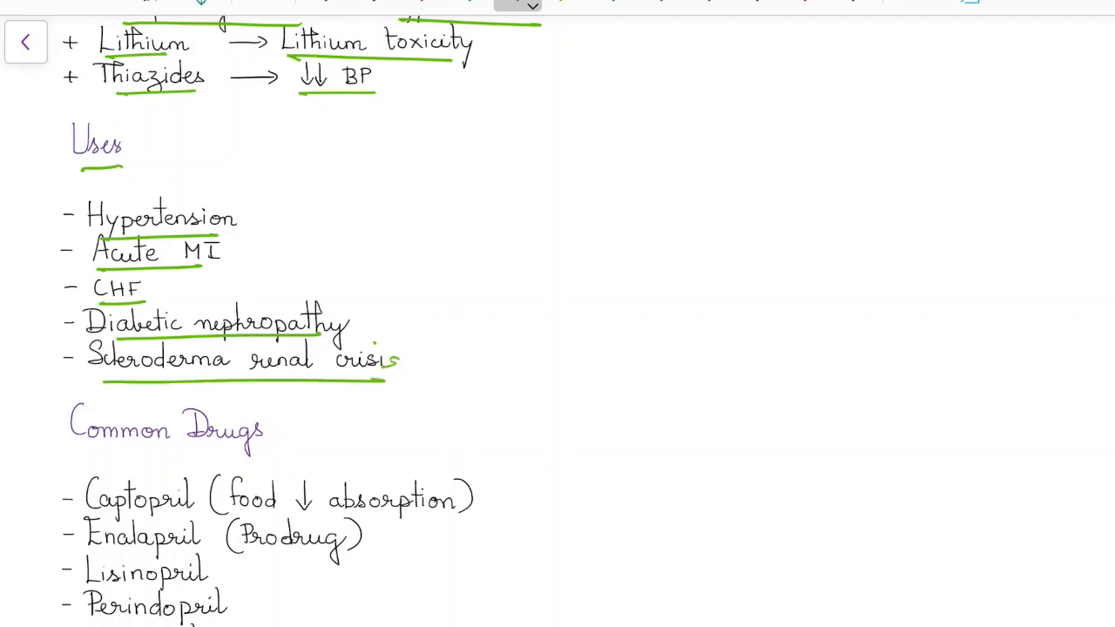
pyautogui.moveTo(84, 453); pyautogui.dragTo(261, 451)
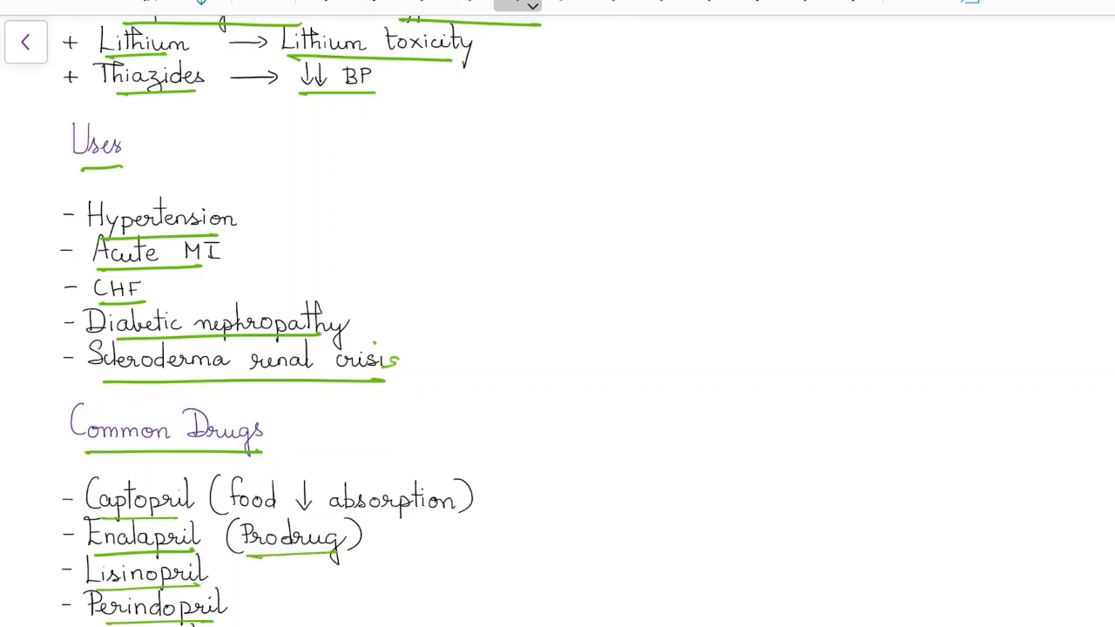
pyautogui.moveTo(262, 518); pyautogui.dragTo(422, 521)
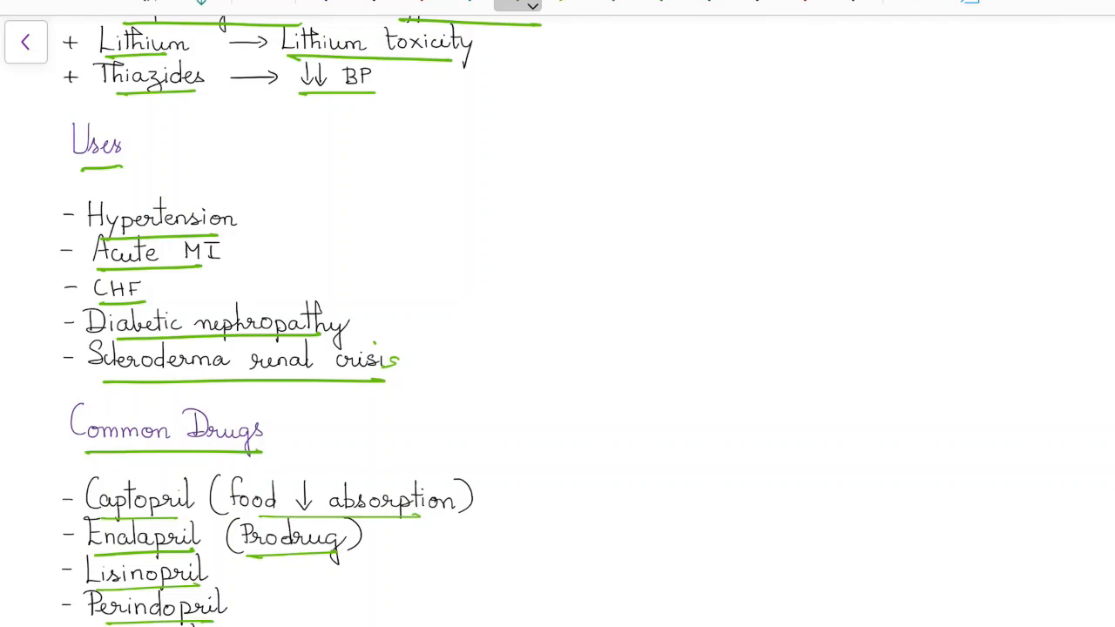